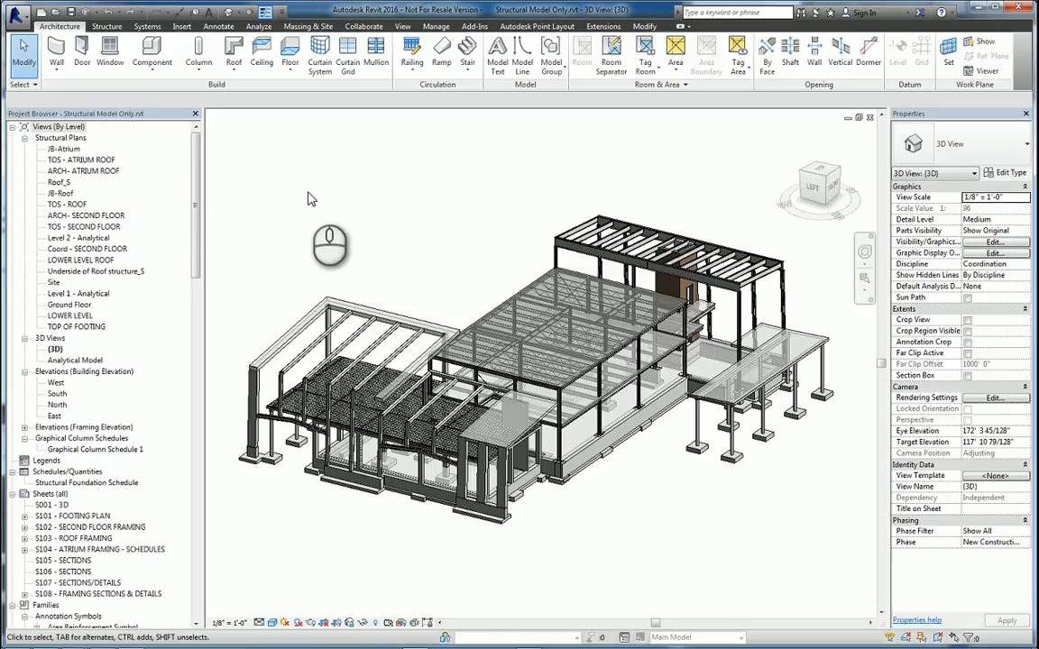
Step: Select a footing in the 3D view and open Footing-Rectangular.rfa in the Family Editor
{"action": "left_click", "coordinate": [537, 25]}
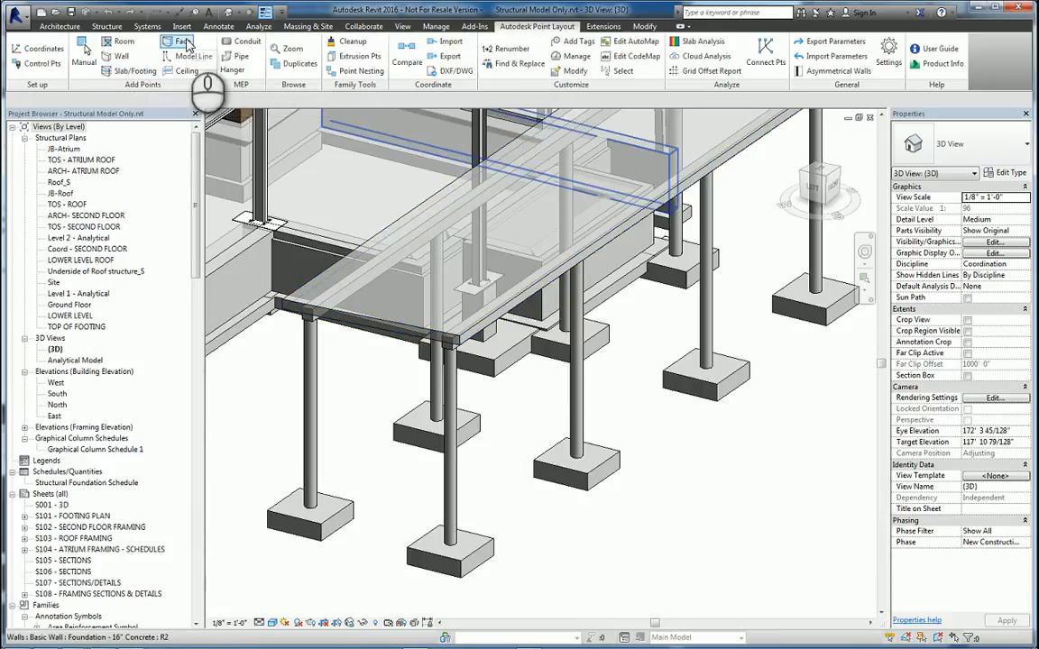
{"action": "left_click", "coordinate": [448, 552]}
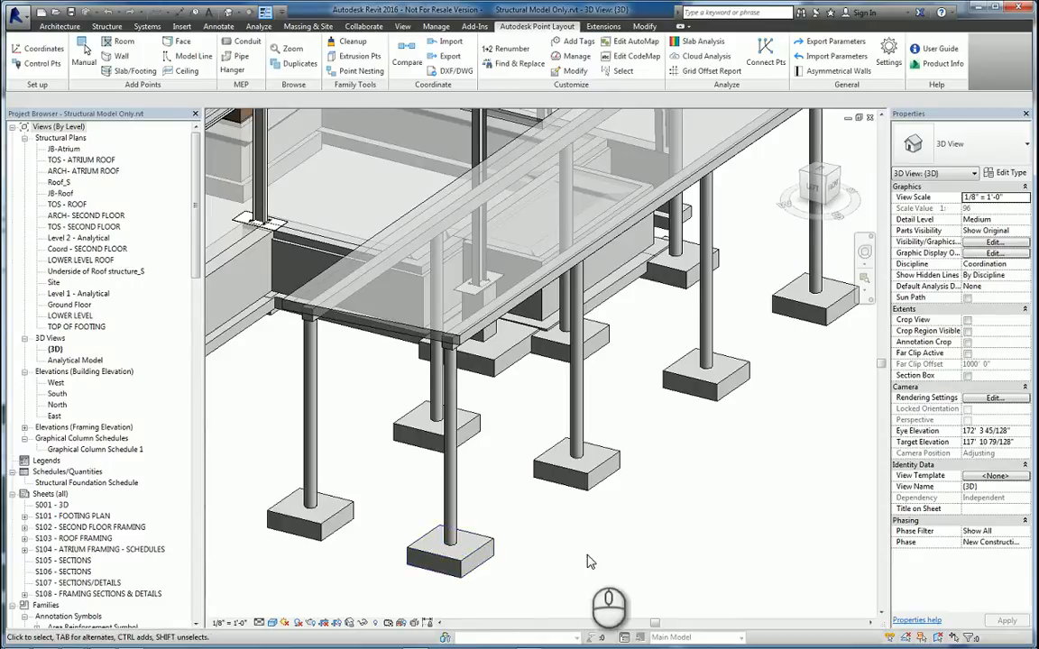
{"action": "mouse_move", "coordinate": [541, 567]}
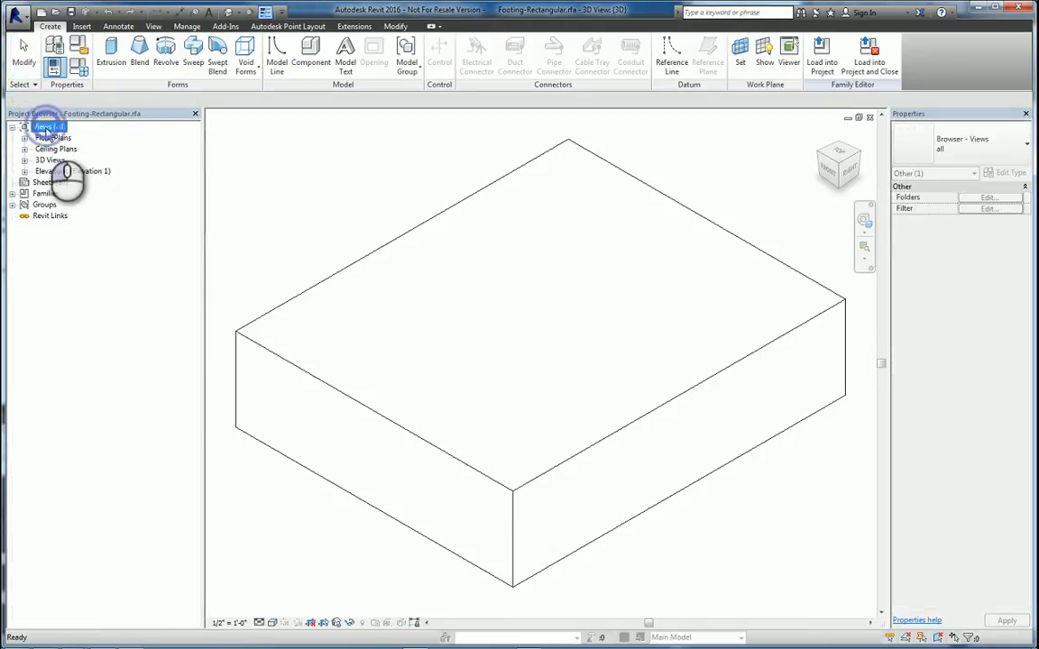
Step: In the Ref. Level floor plan, start manual wall-type points with the prefix 'Footing'
{"action": "double_click", "coordinate": [65, 147]}
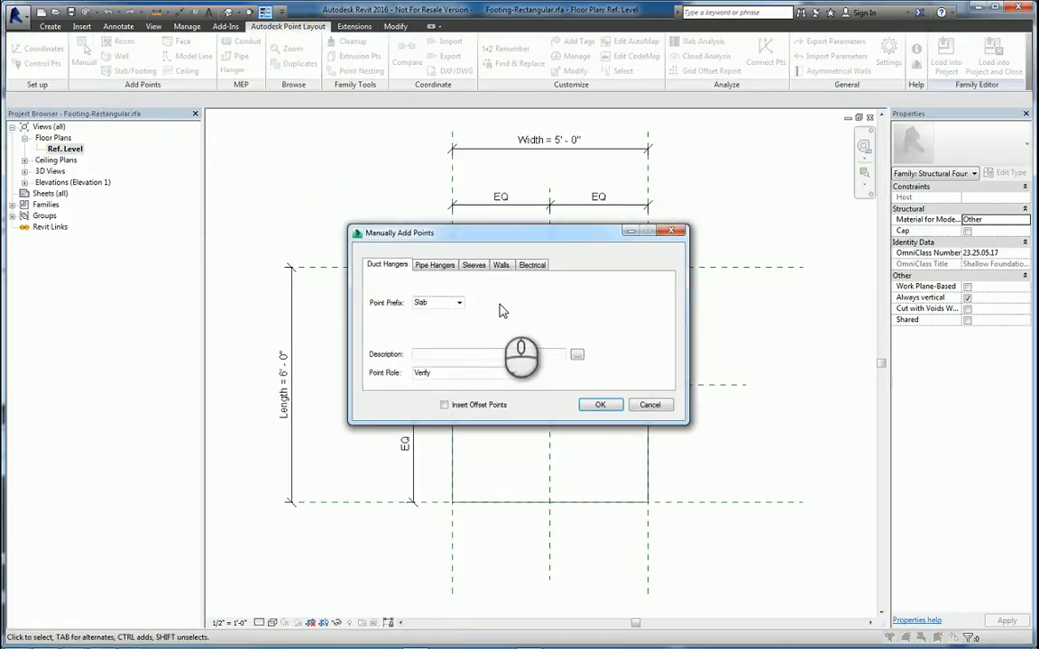
{"action": "left_click", "coordinate": [501, 264]}
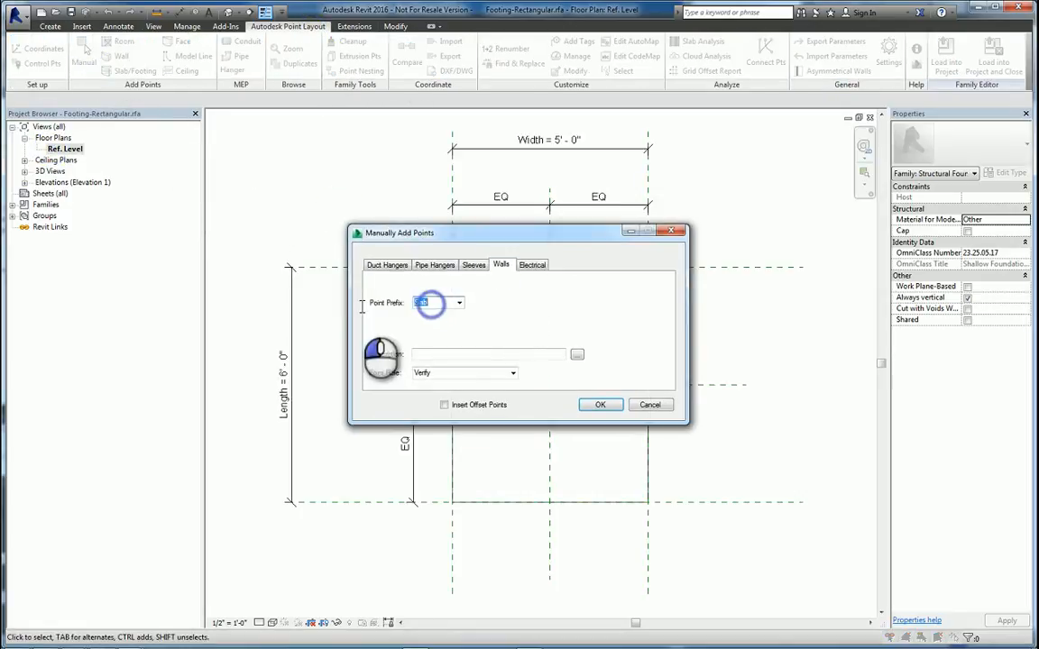
{"action": "type", "text": "Footing"}
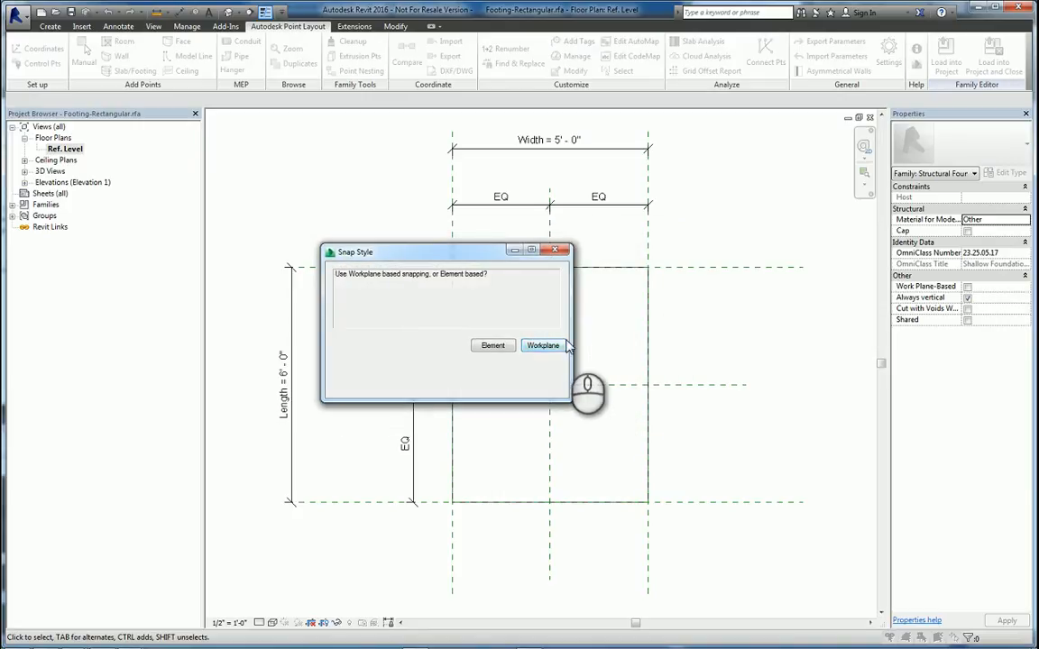
Step: Use Workplane snapping and place layout points on the footing corners
{"action": "left_click", "coordinate": [542, 345]}
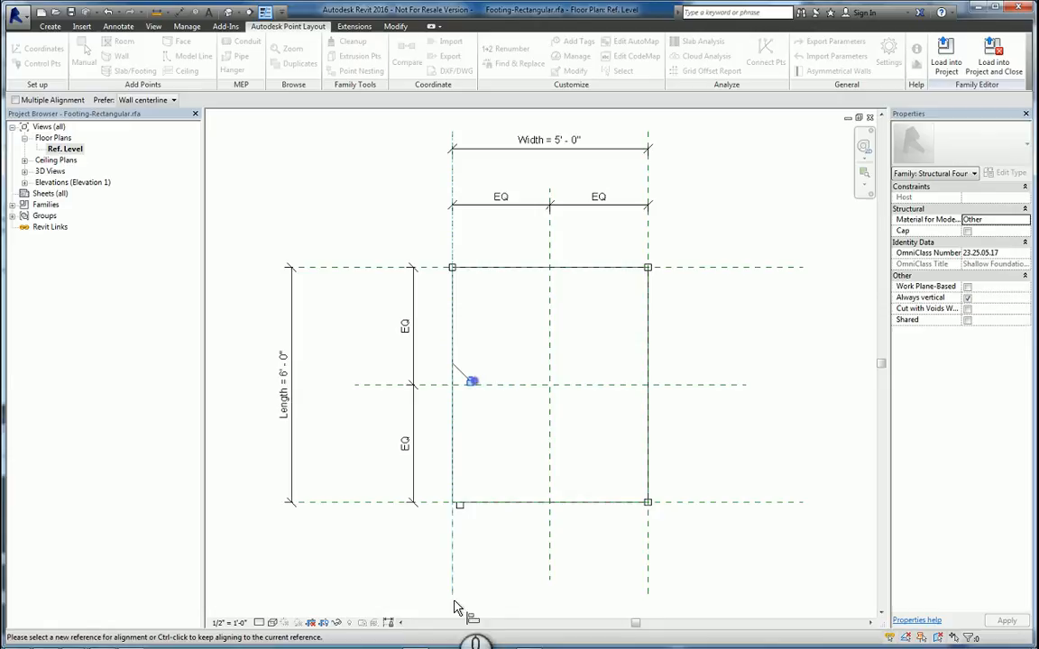
{"action": "left_click", "coordinate": [452, 406]}
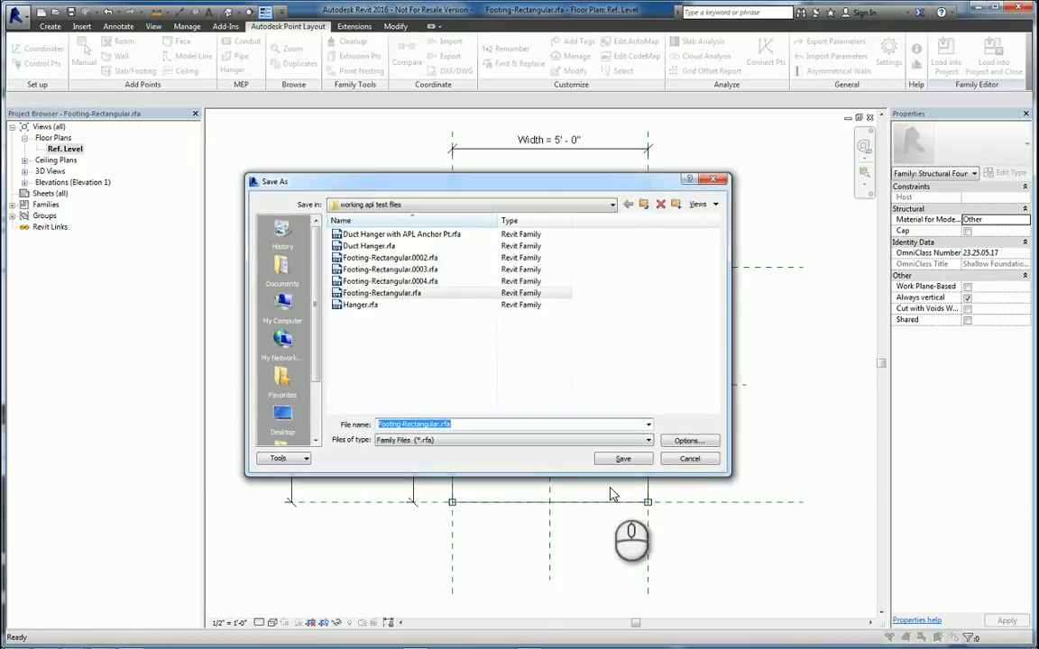
Step: Save the footing family over its file and load it into the project, overwriting the old version
{"action": "left_click", "coordinate": [622, 459]}
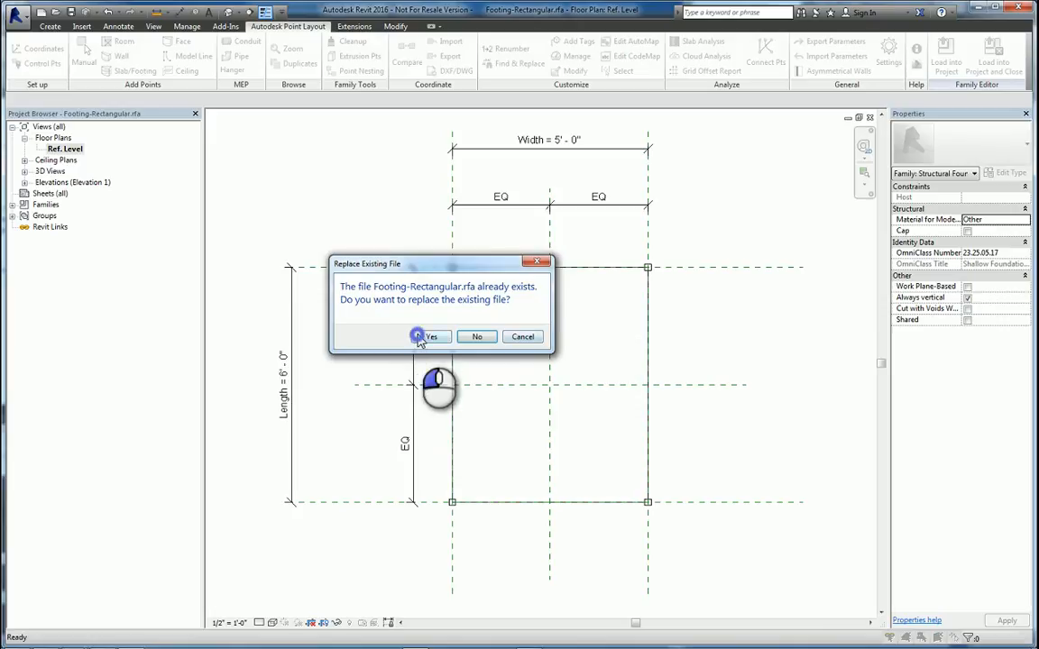
{"action": "left_click", "coordinate": [431, 336]}
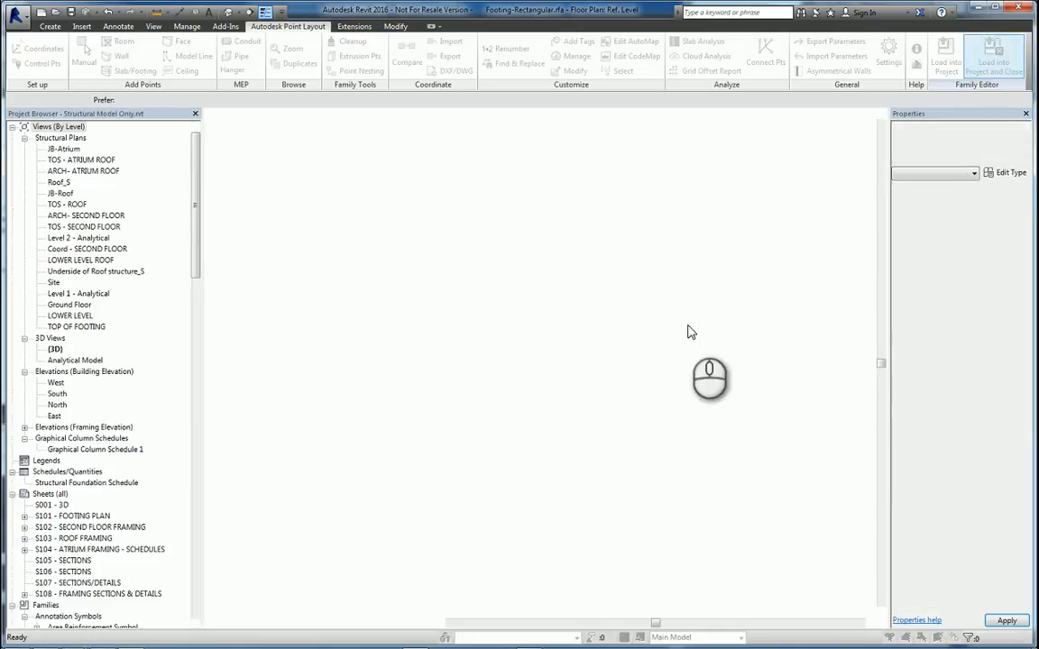
{"action": "left_click", "coordinate": [992, 61]}
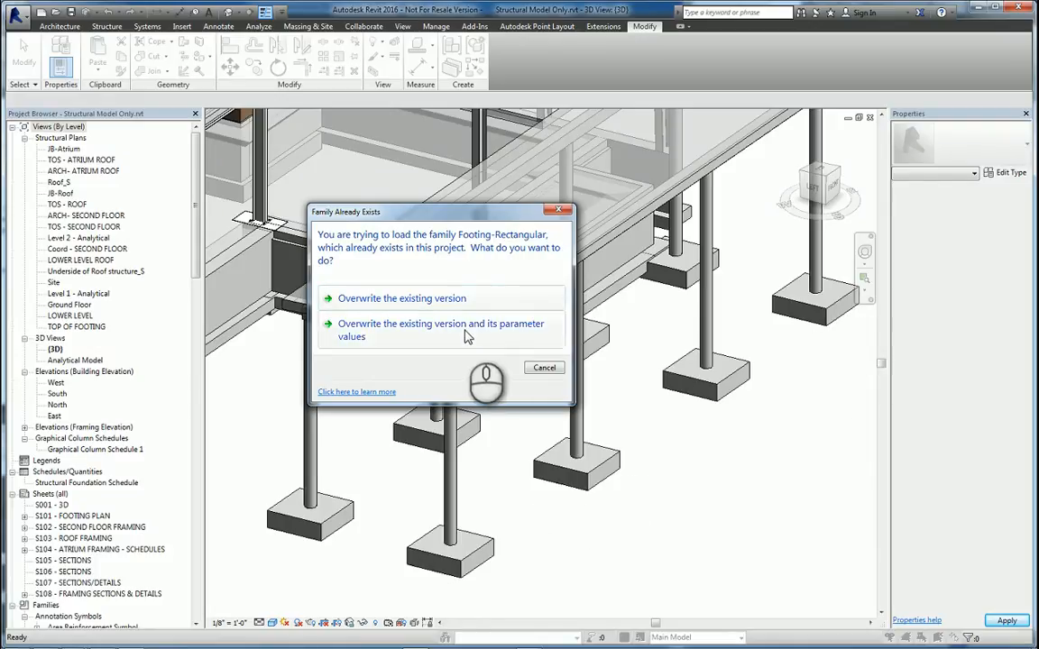
{"action": "mouse_move", "coordinate": [805, 322]}
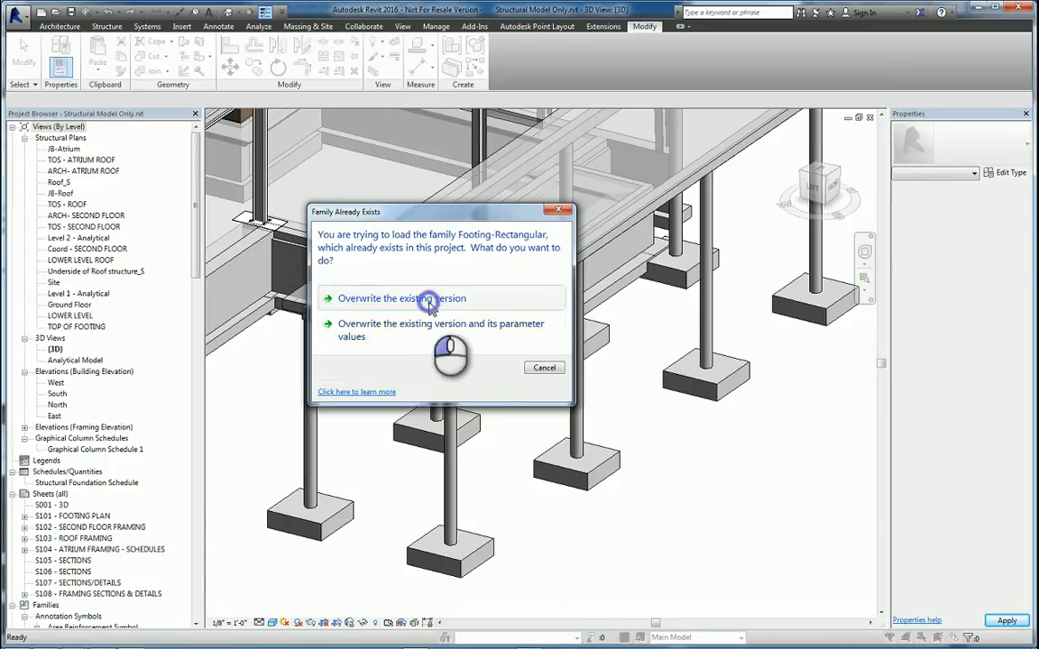
{"action": "left_click", "coordinate": [401, 298]}
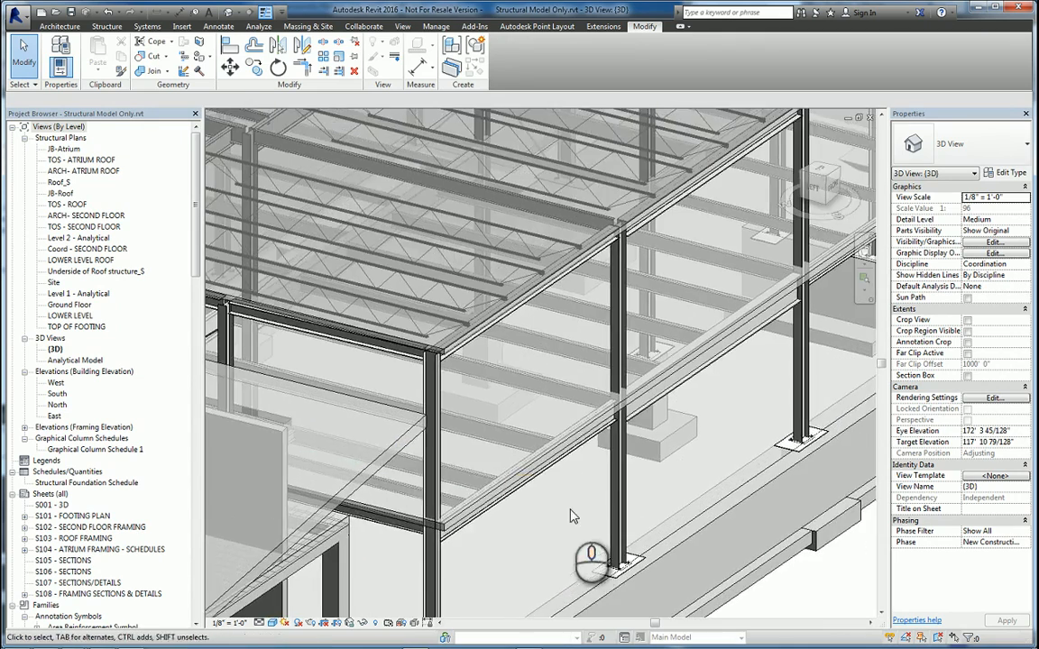
Step: Configure Add Points with Slab Pt type, 'Slab' prefix, and Select Some elements
{"action": "left_click", "coordinate": [537, 26]}
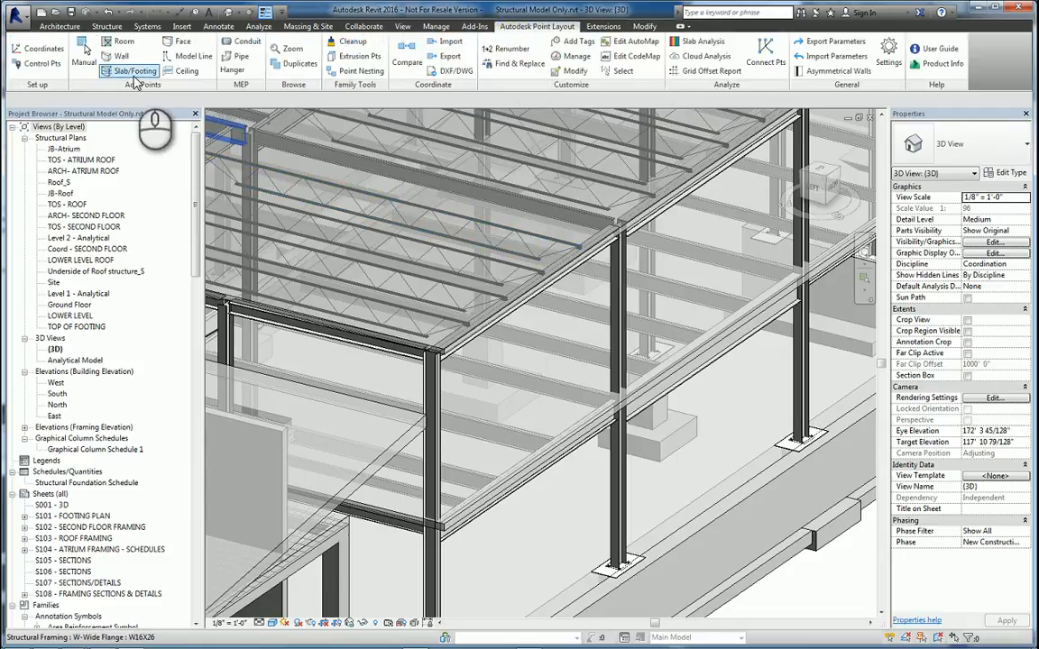
{"action": "left_click", "coordinate": [133, 71]}
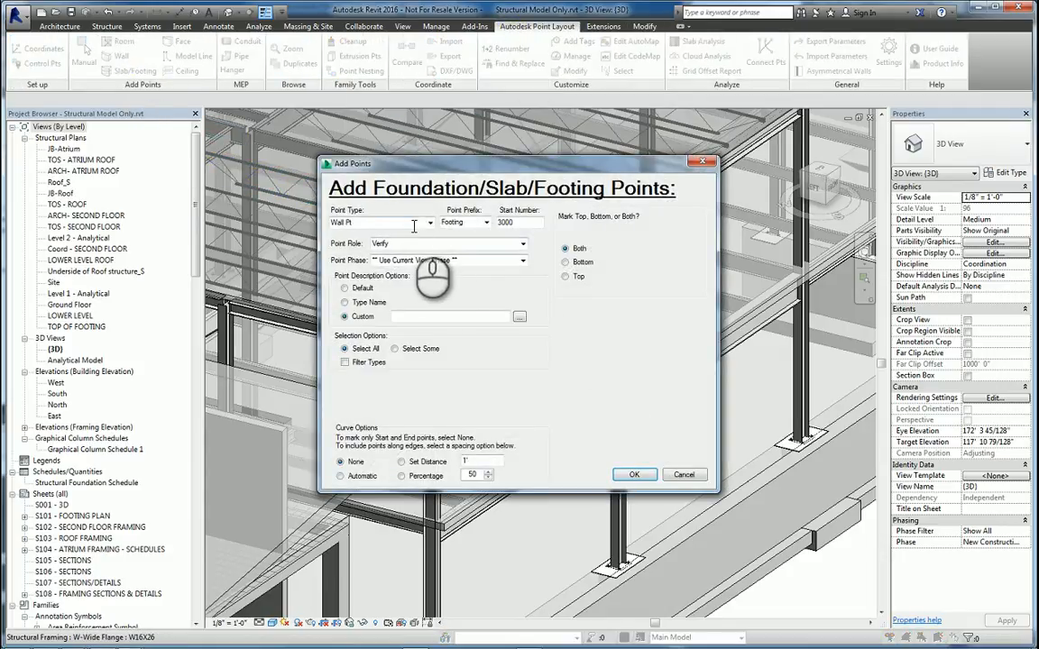
{"action": "left_click", "coordinate": [425, 223]}
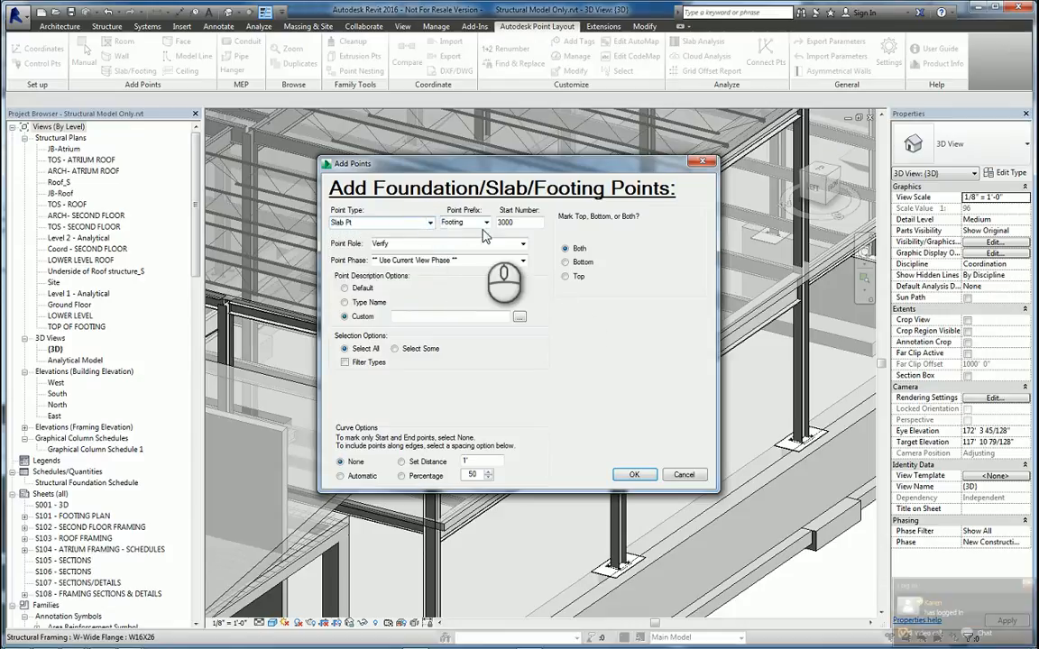
{"action": "left_click", "coordinate": [491, 223]}
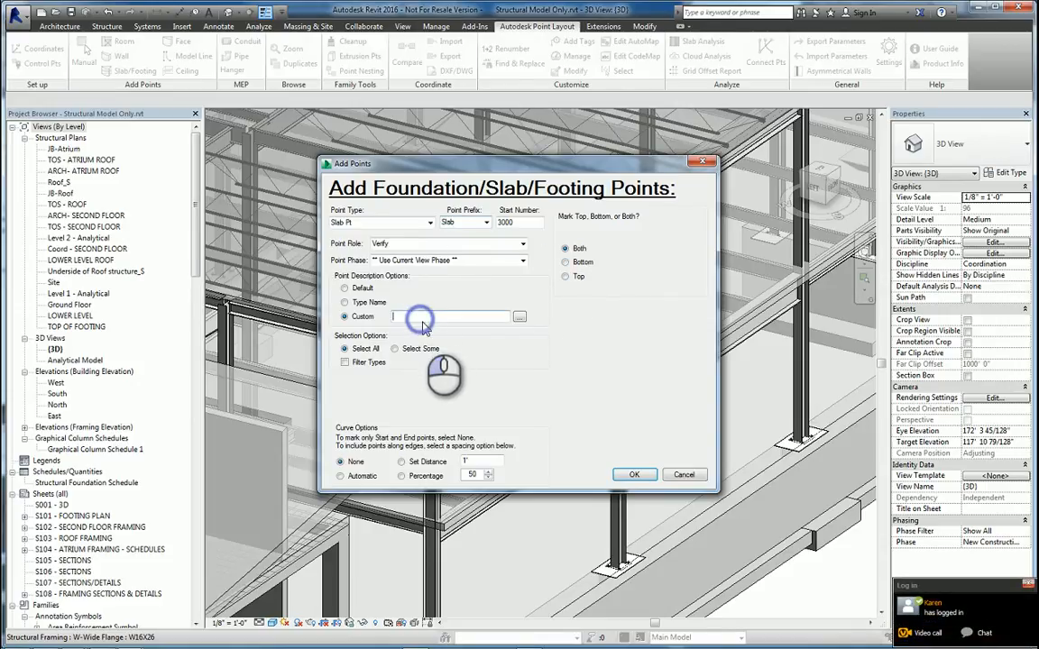
{"action": "type", "text": "Slab Pts"}
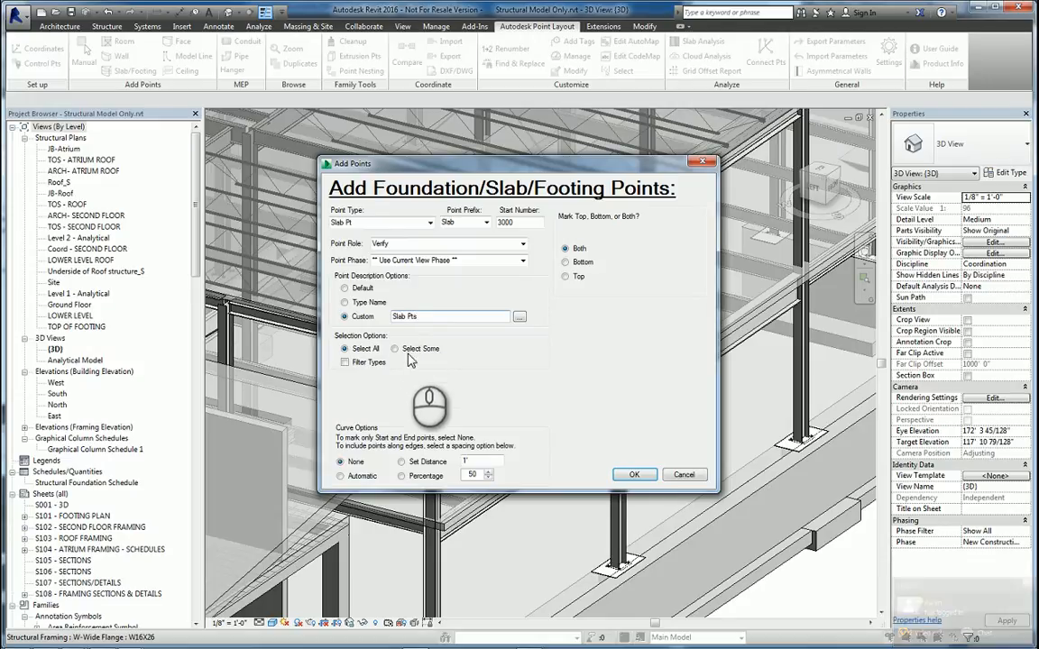
{"action": "left_click", "coordinate": [395, 349]}
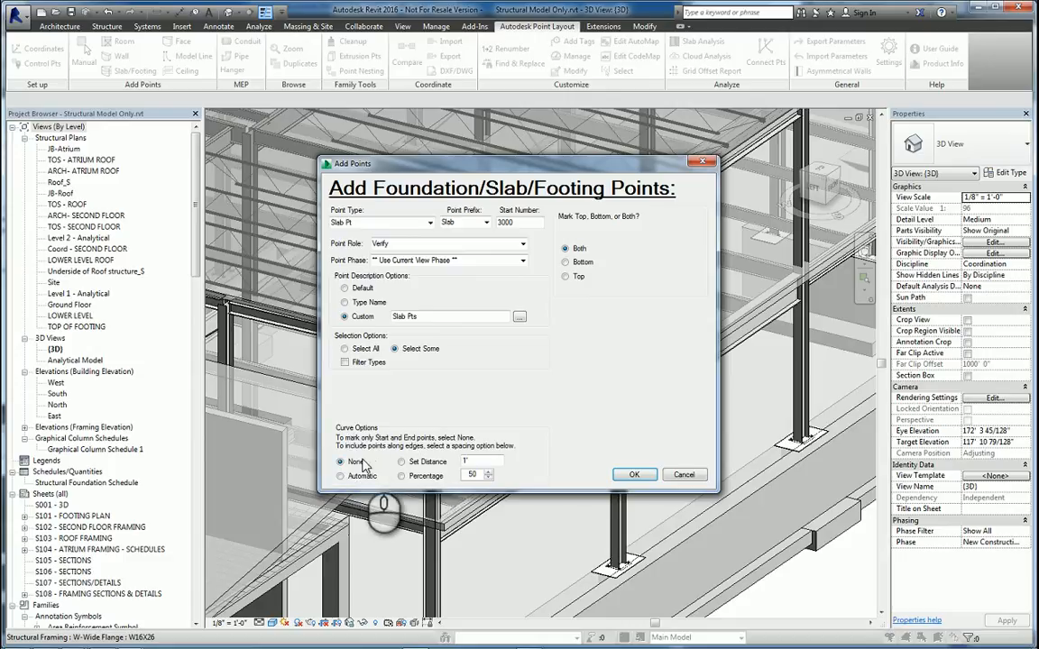
{"action": "left_click", "coordinate": [635, 475]}
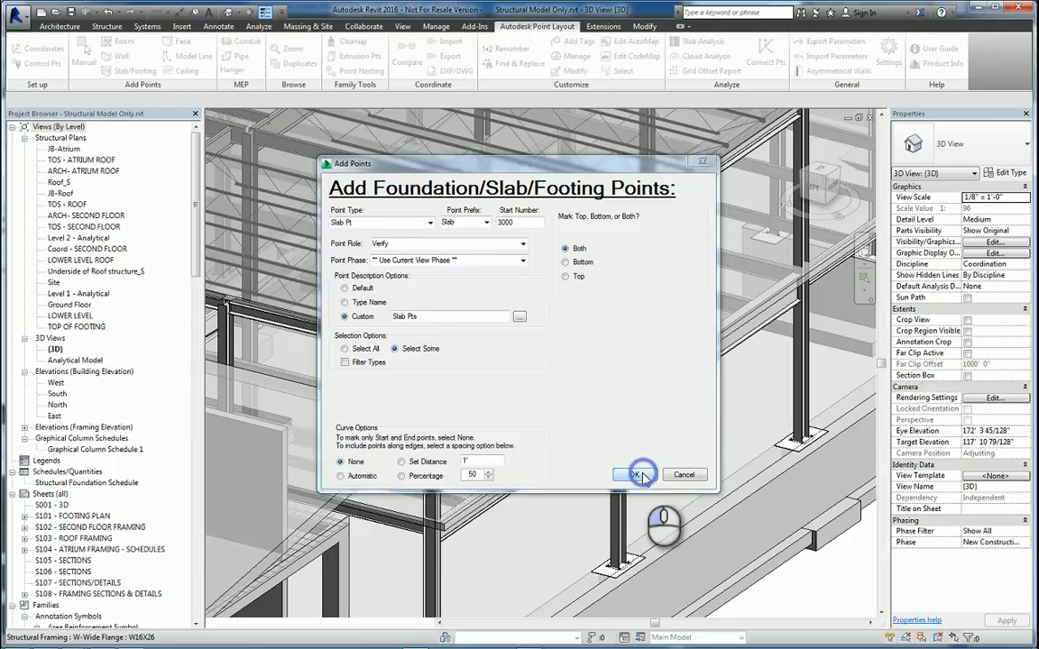
{"action": "left_click", "coordinate": [638, 475]}
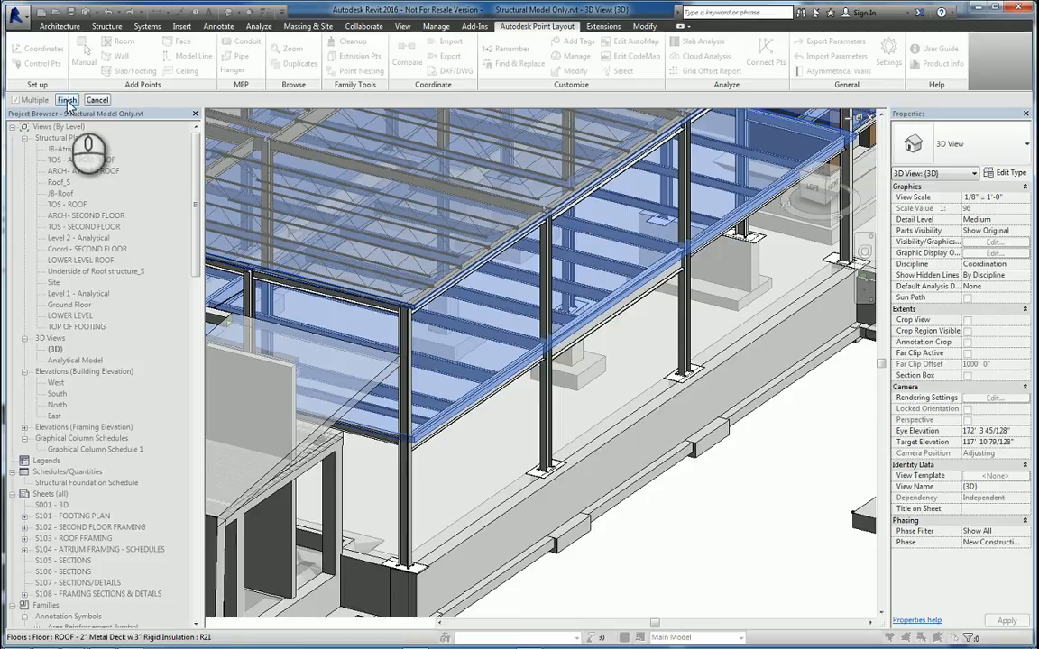
Step: Finish the roof slab pick and cancel the resulting error, discarding the attempt
{"action": "left_click", "coordinate": [66, 100]}
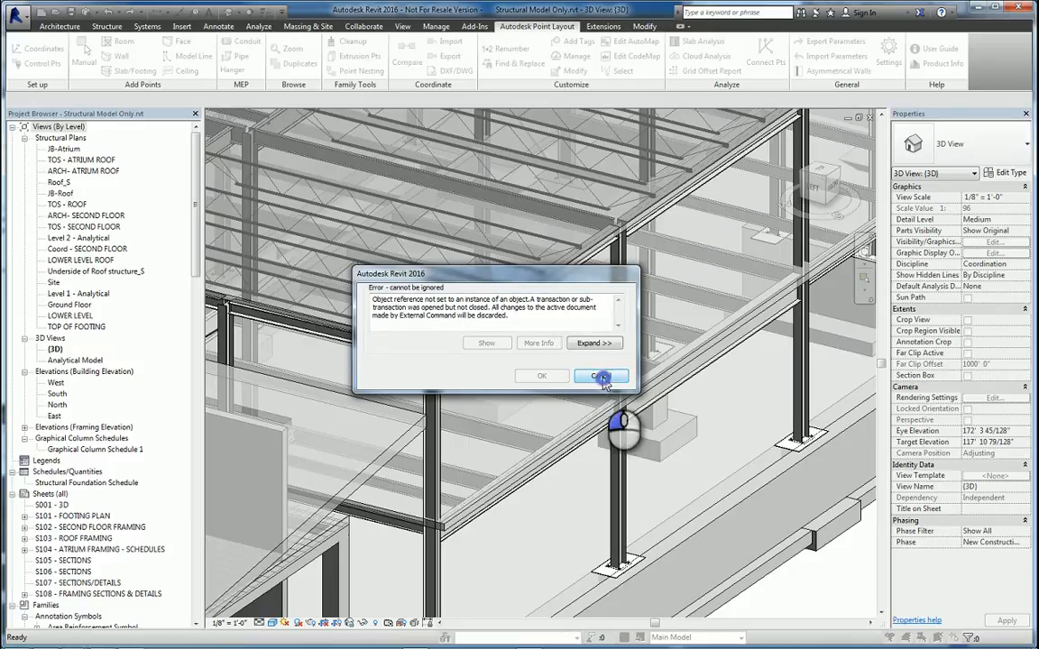
{"action": "left_click", "coordinate": [601, 376]}
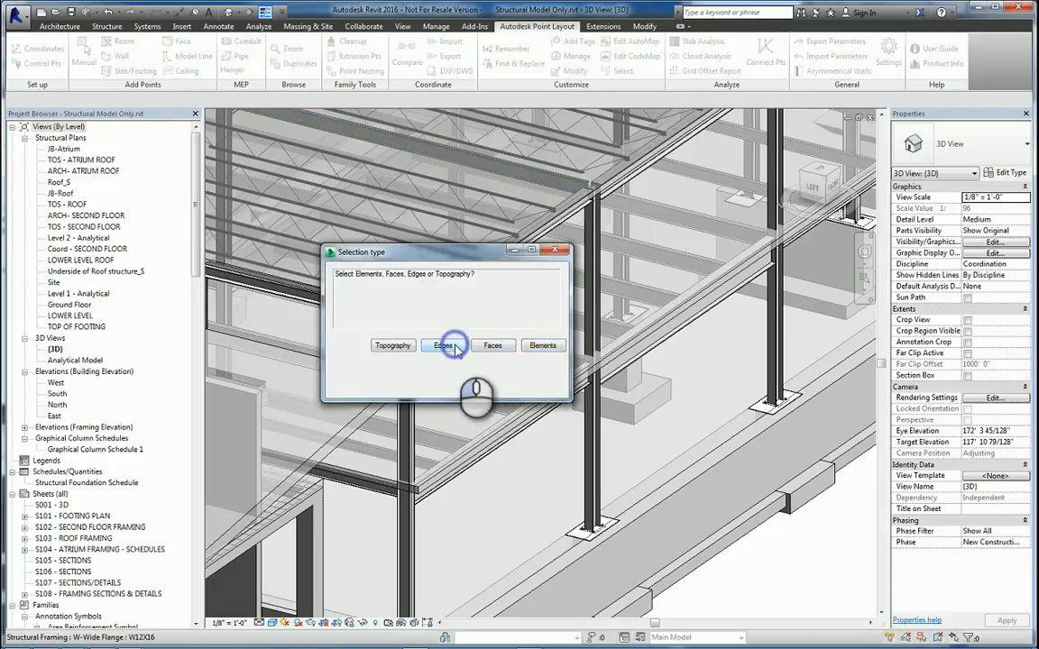
Step: Mark points along a picked slab edge at distance 5, described as 'Slab Pts'
{"action": "left_click", "coordinate": [442, 346]}
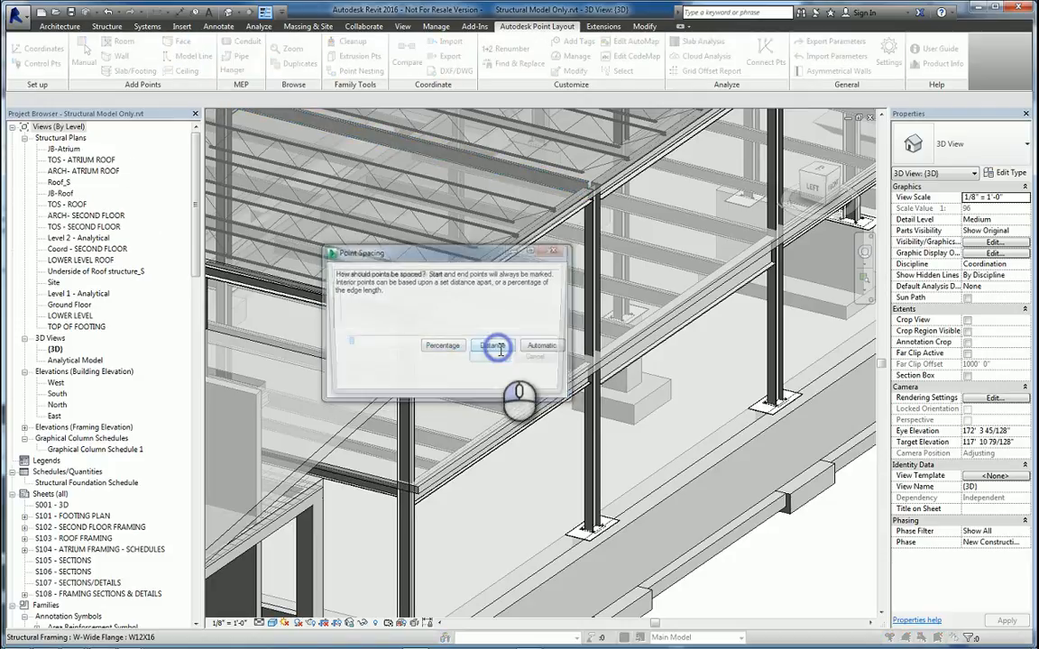
{"action": "left_click", "coordinate": [492, 347]}
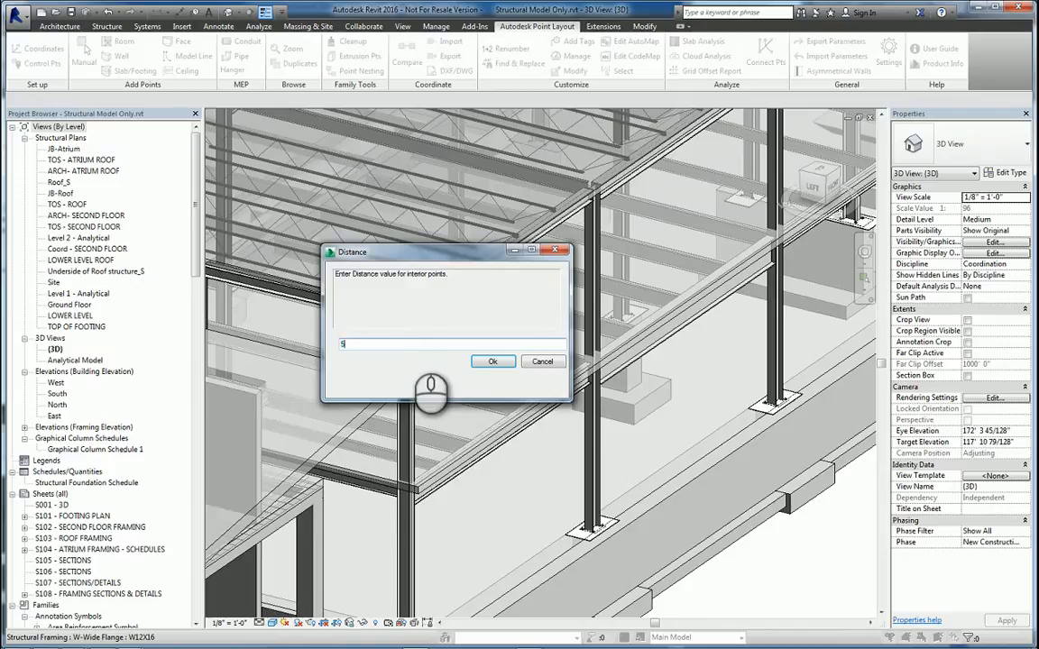
{"action": "left_click", "coordinate": [492, 362]}
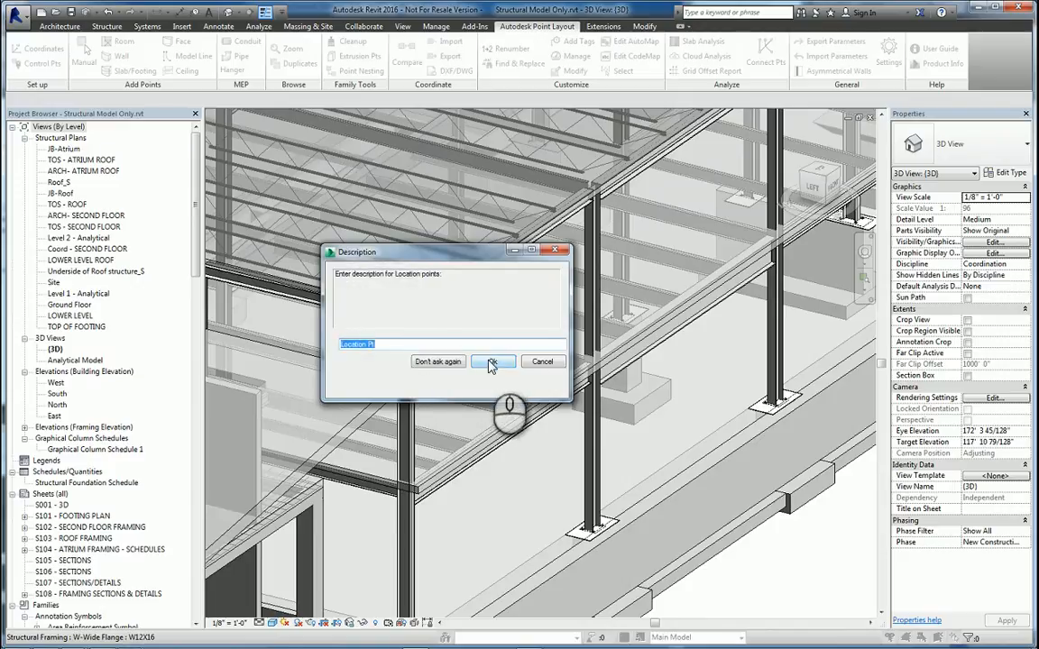
{"action": "type", "text": "s"}
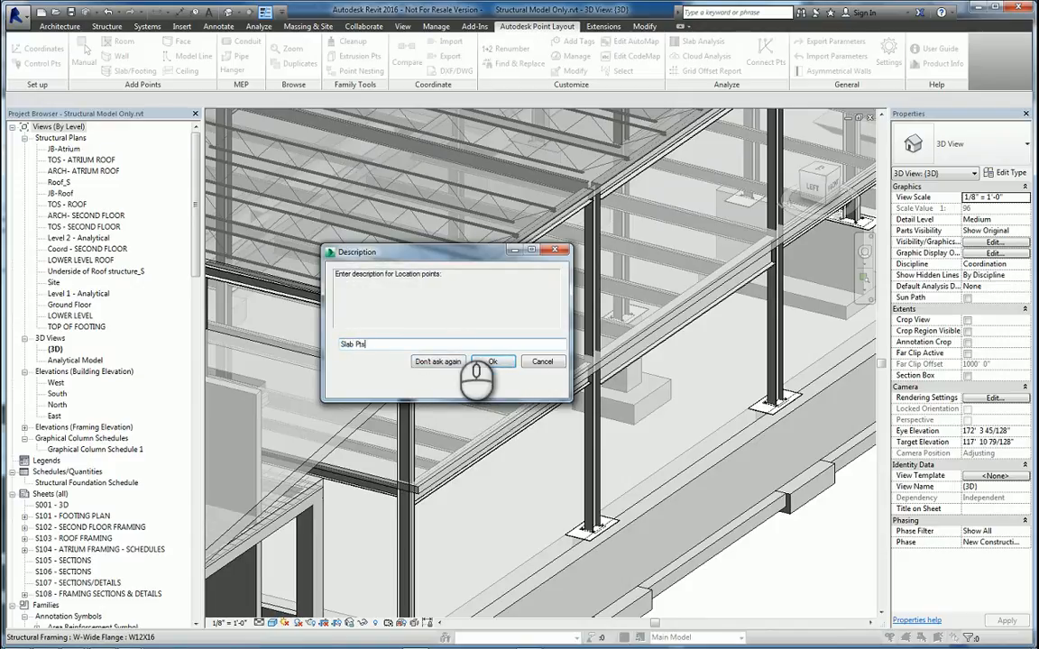
{"action": "left_click", "coordinate": [493, 361]}
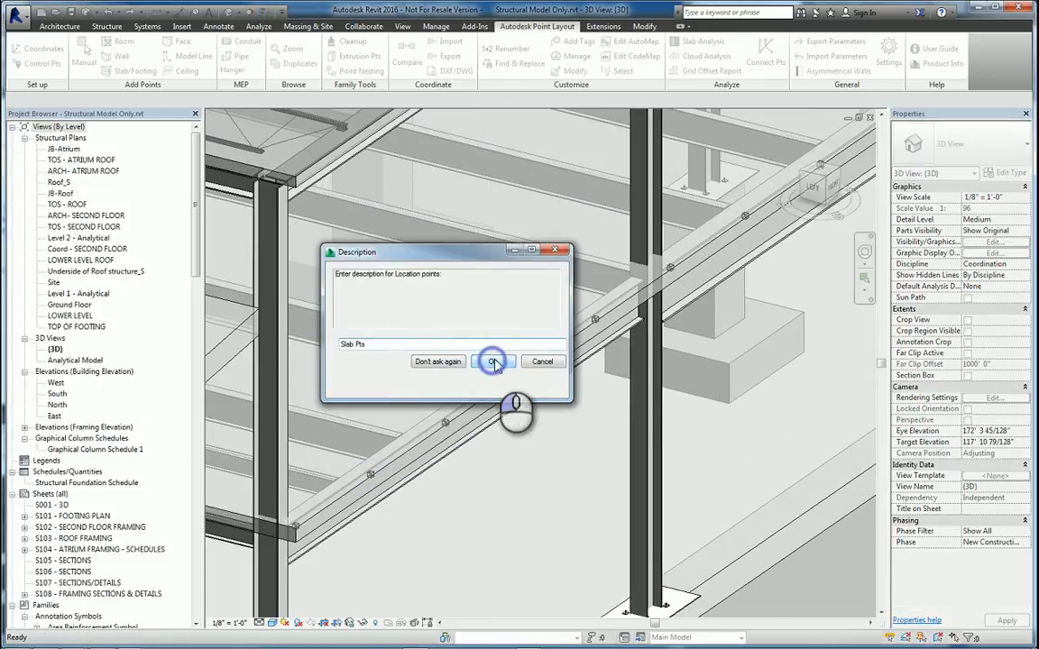
{"action": "left_click", "coordinate": [493, 361]}
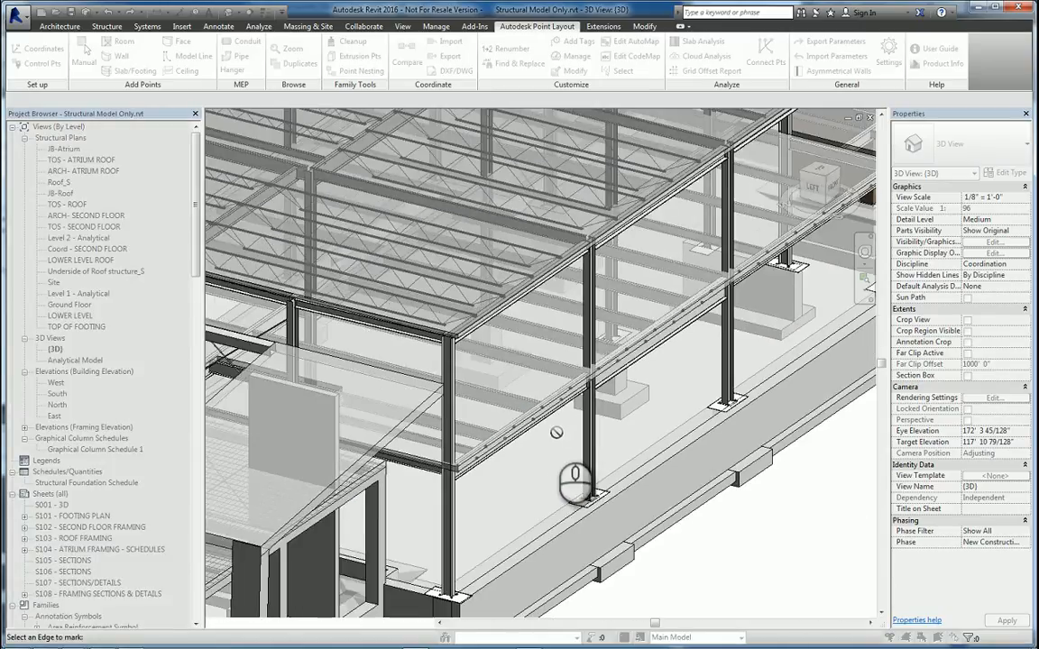
Step: Right-click to stop picking further edges, keeping the added edge points
{"action": "right_click", "coordinate": [645, 492]}
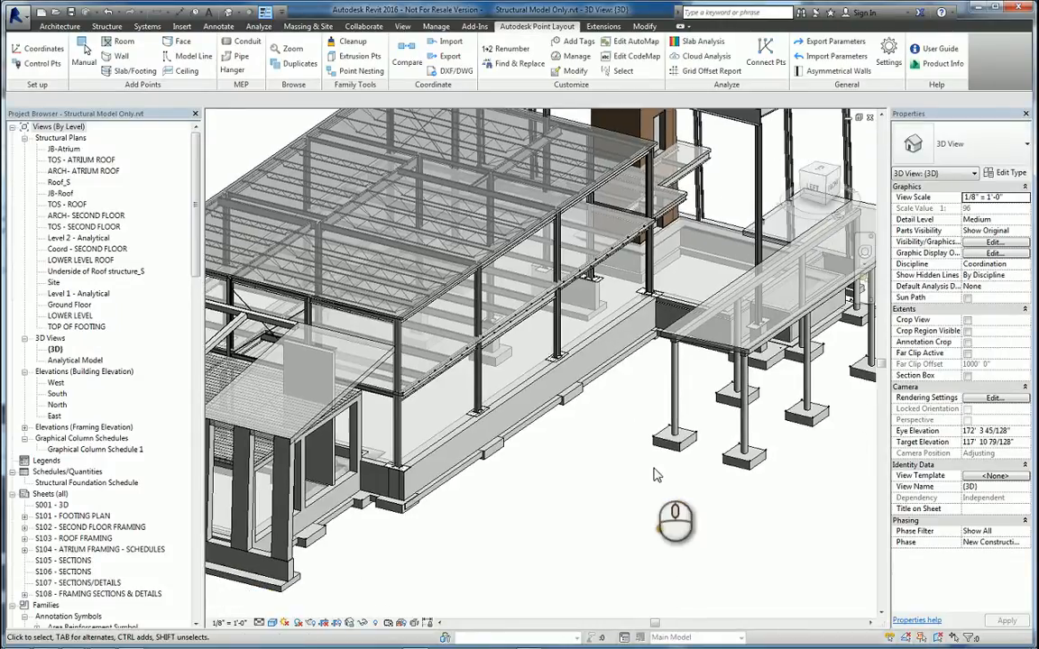
{"action": "mouse_move", "coordinate": [587, 482]}
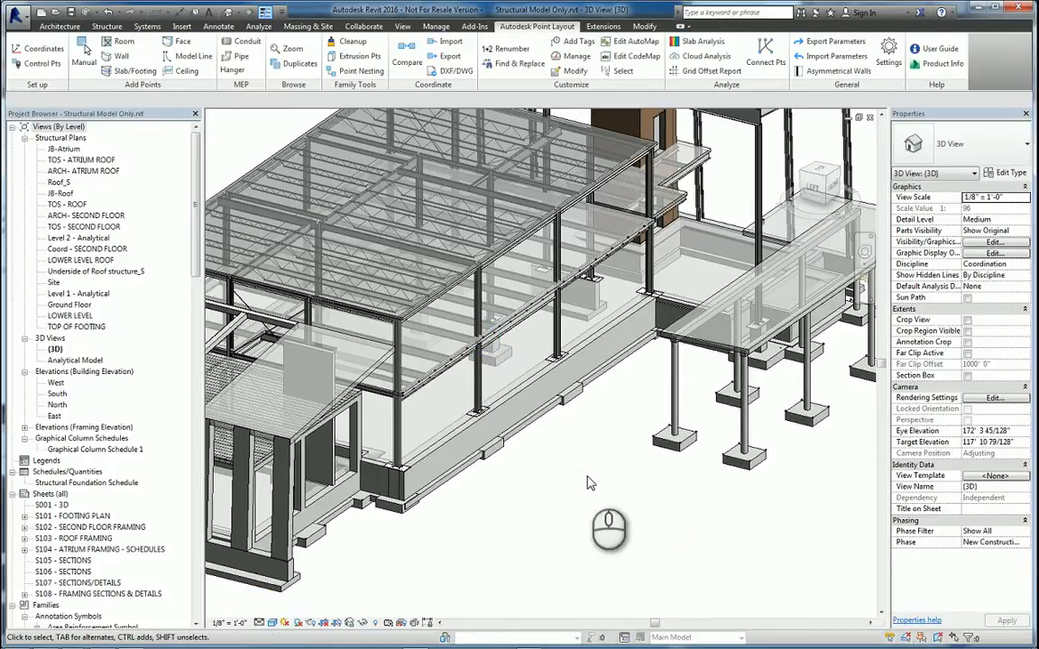
{"action": "mouse_move", "coordinate": [594, 495]}
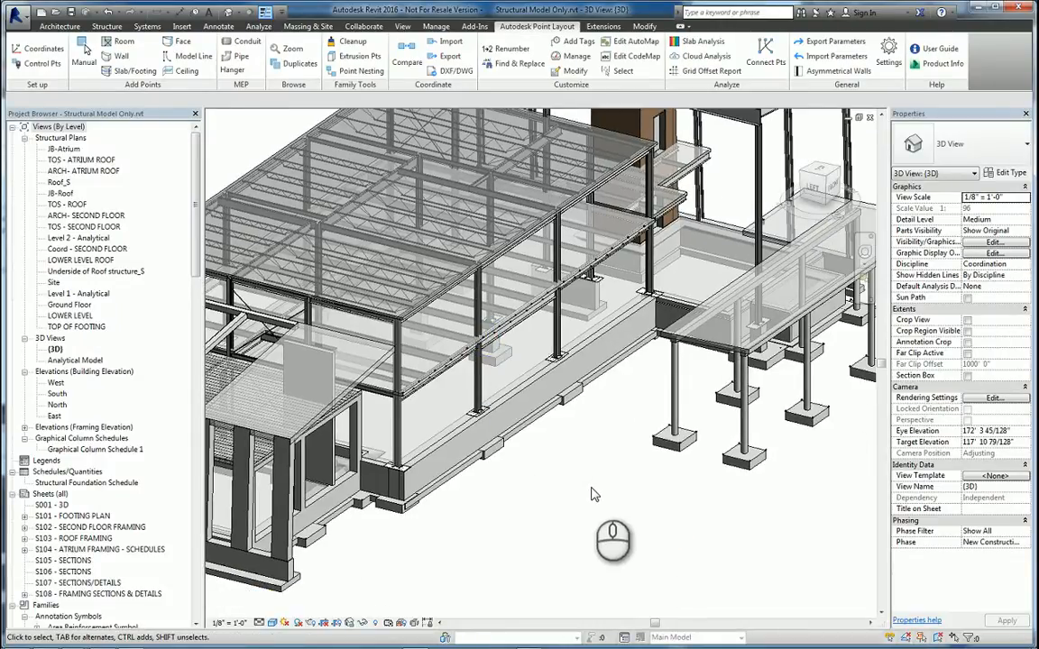